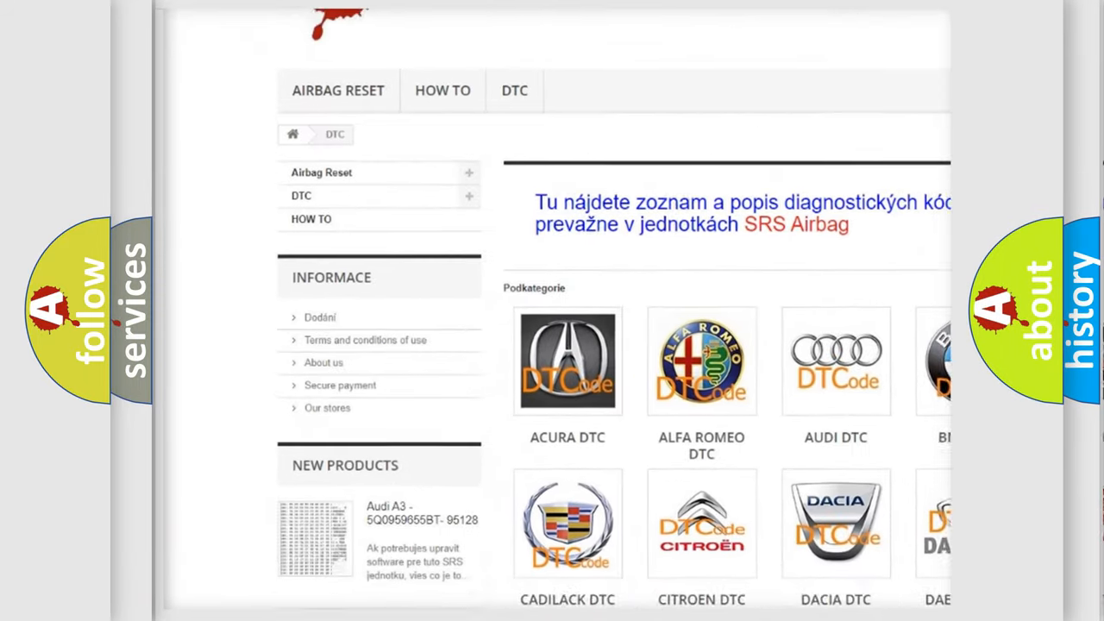
pyautogui.scroll(-3)
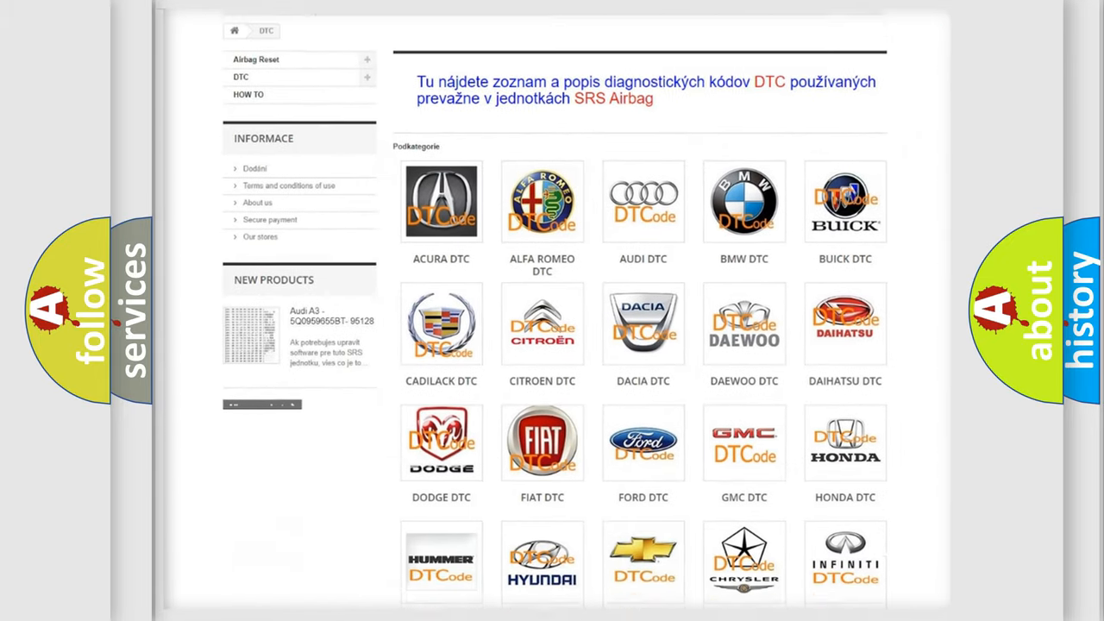
pyautogui.scroll(-3)
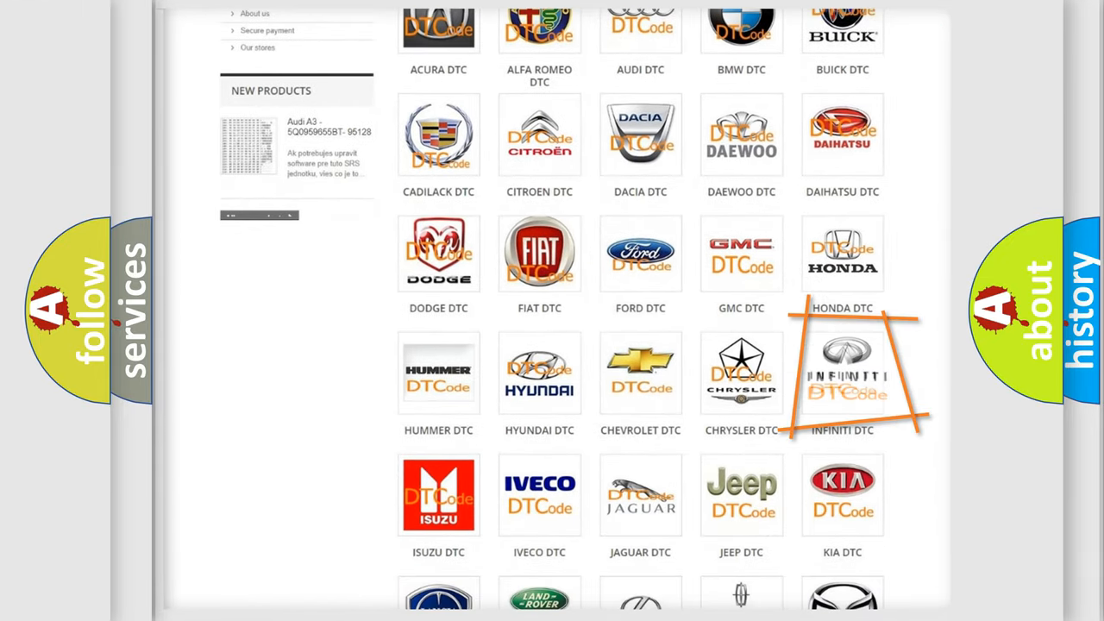